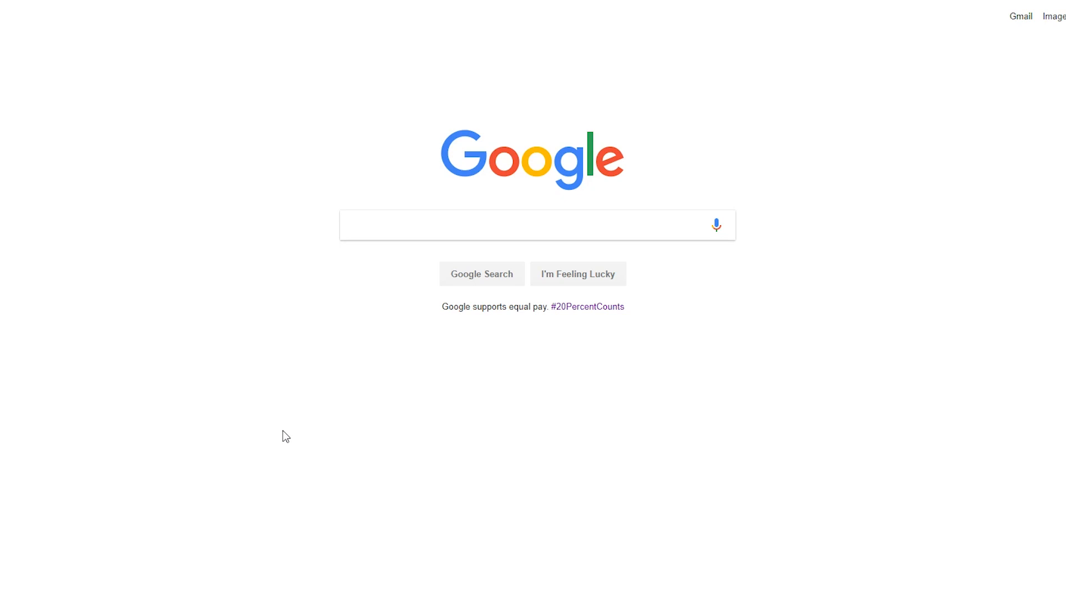
pyautogui.moveTo(360, 322)
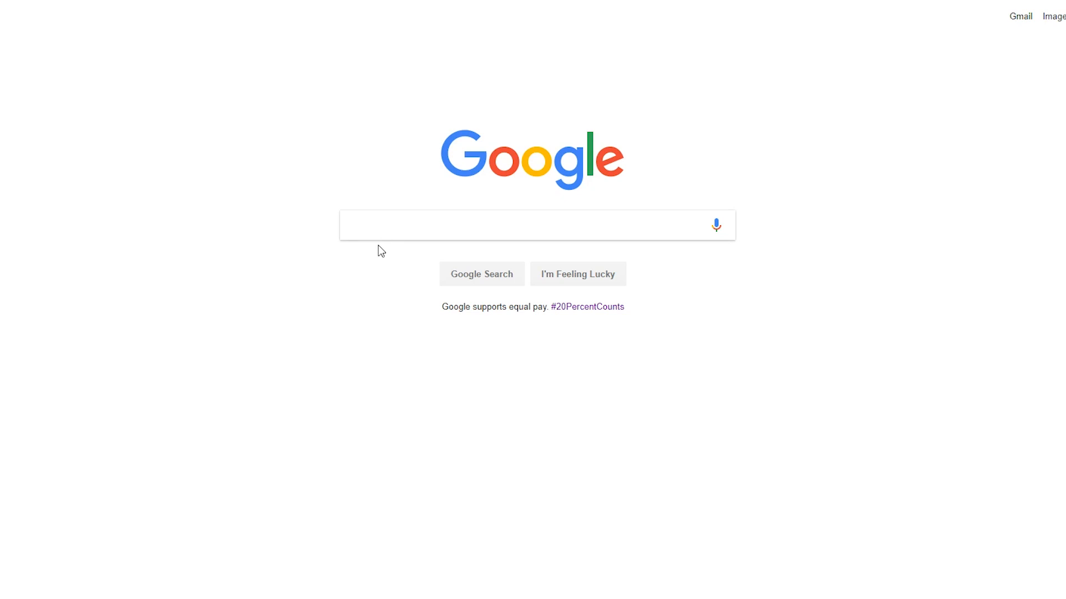
# Search Google for 'visual studio' by typing 'visual' and choosing the suggestion
pyautogui.write('visual')
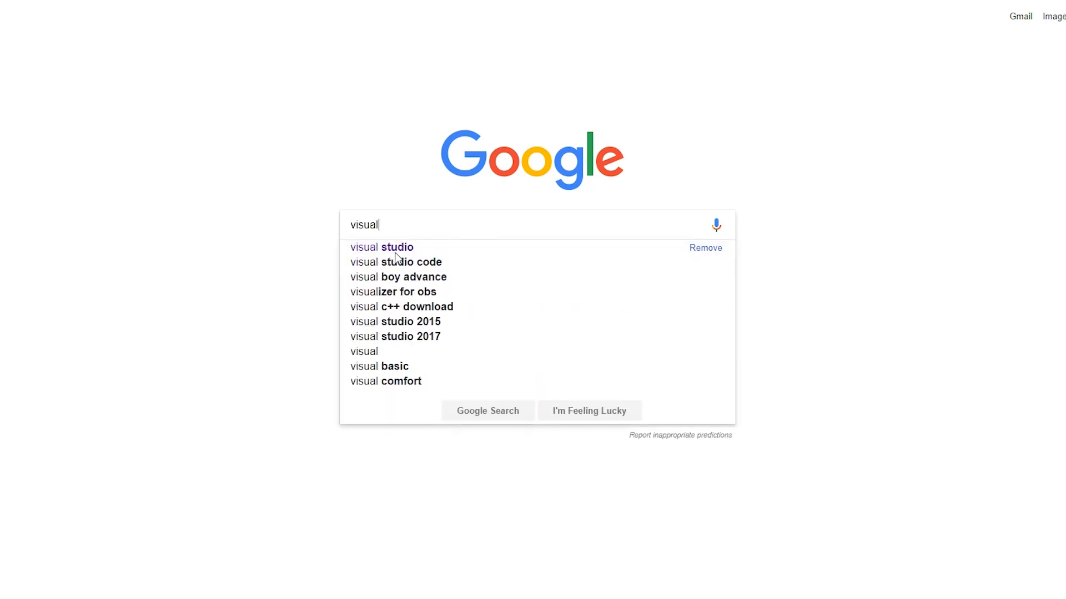
pyautogui.click(381, 246)
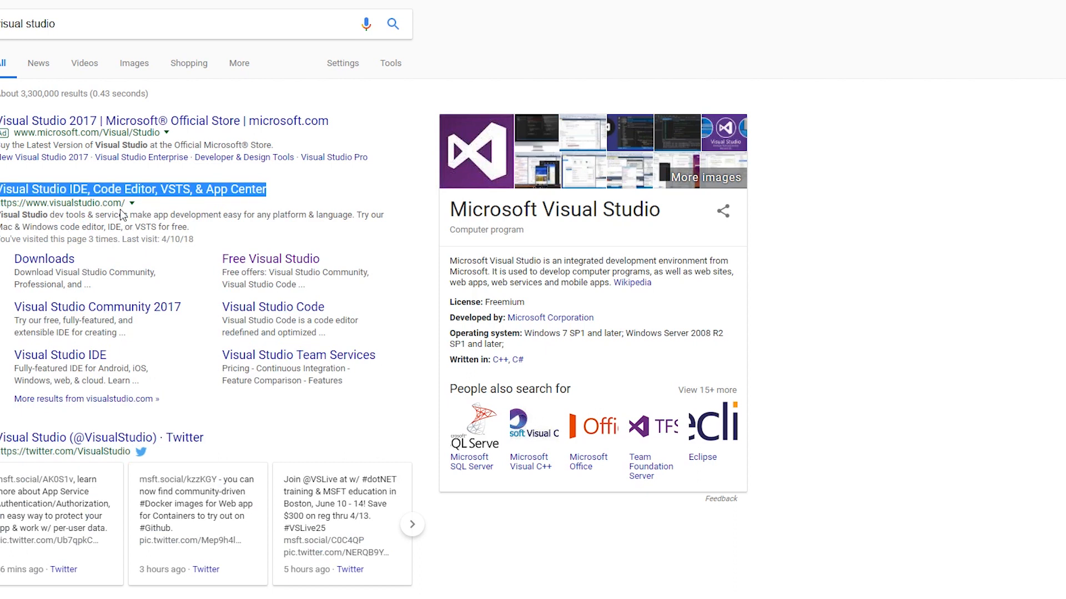
# Open visualstudio.com and show the Community, Professional and Enterprise 2017 Windows editions
pyautogui.click(133, 189)
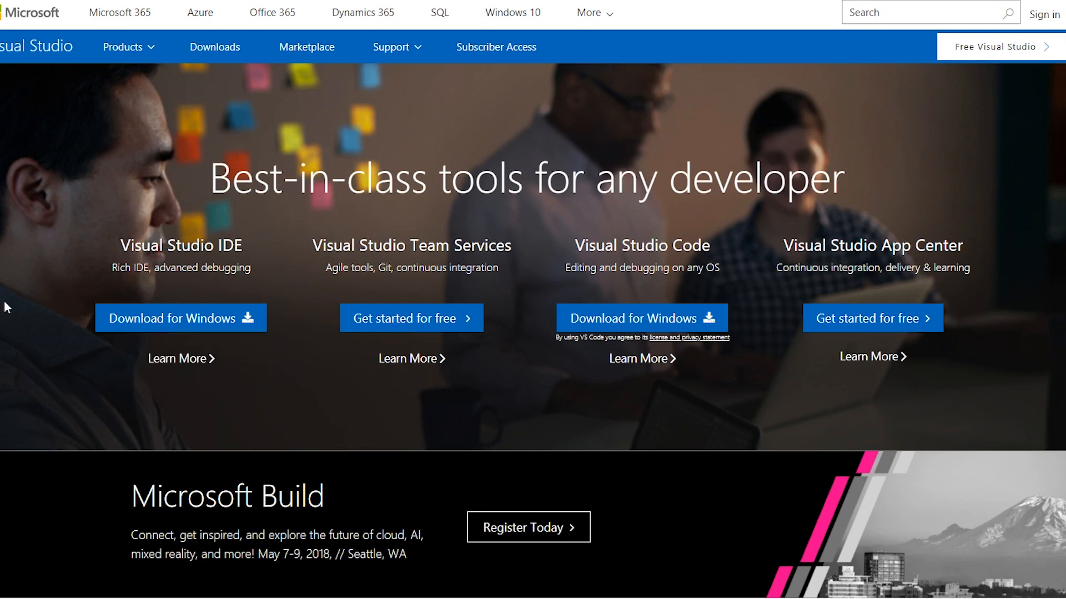
pyautogui.moveTo(12, 304)
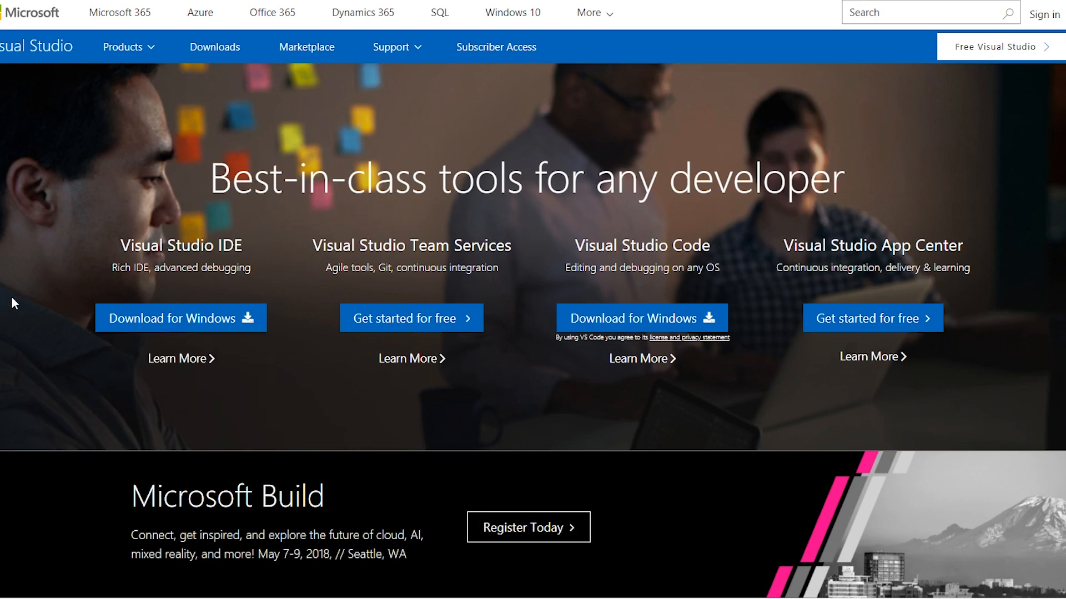
pyautogui.moveTo(148, 248)
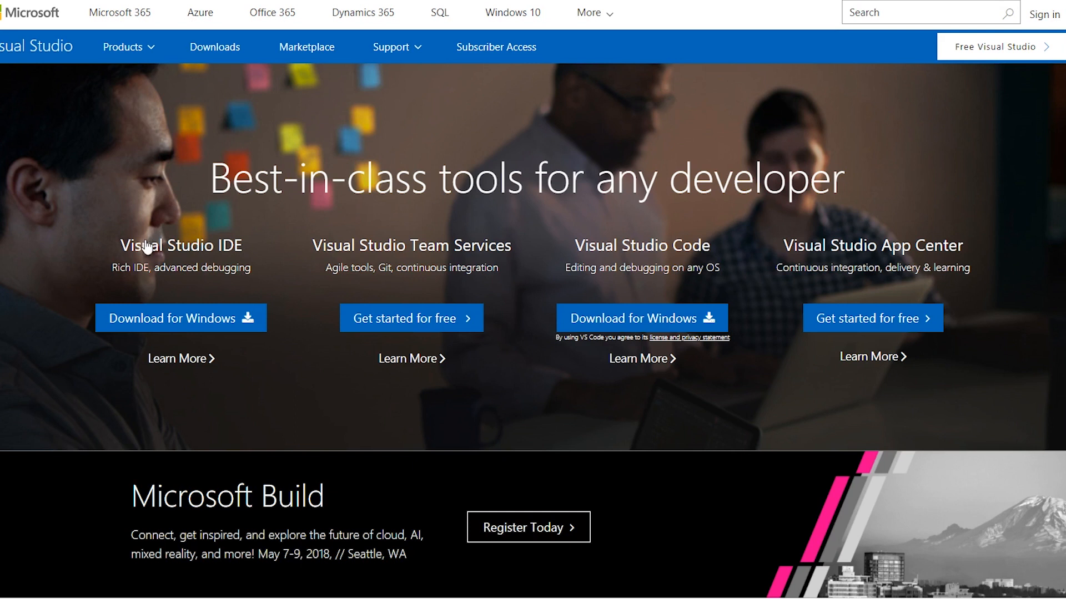
pyautogui.moveTo(195, 285)
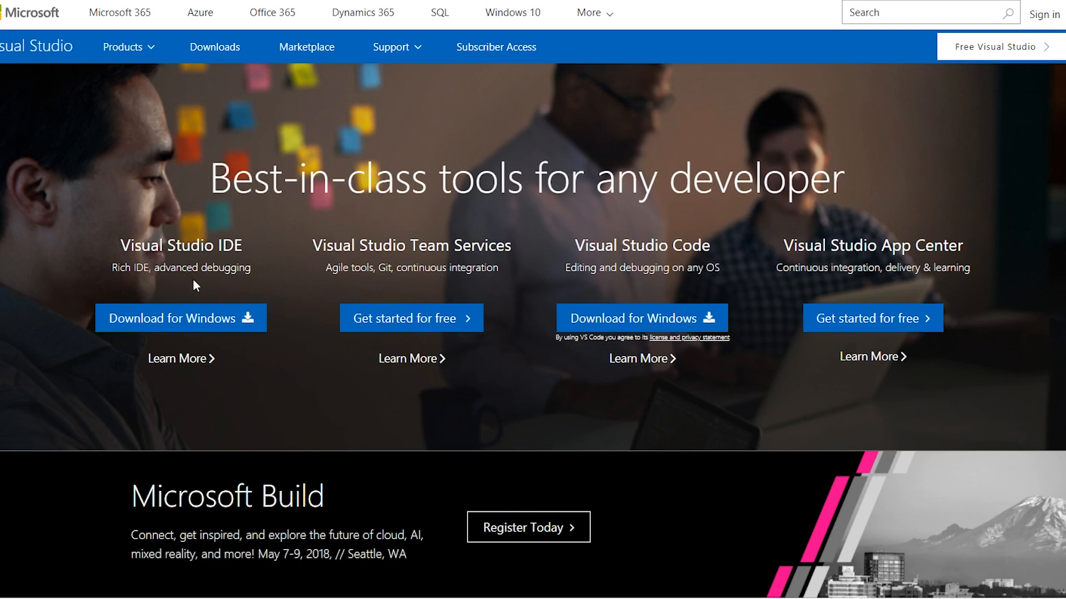
pyautogui.moveTo(203, 306)
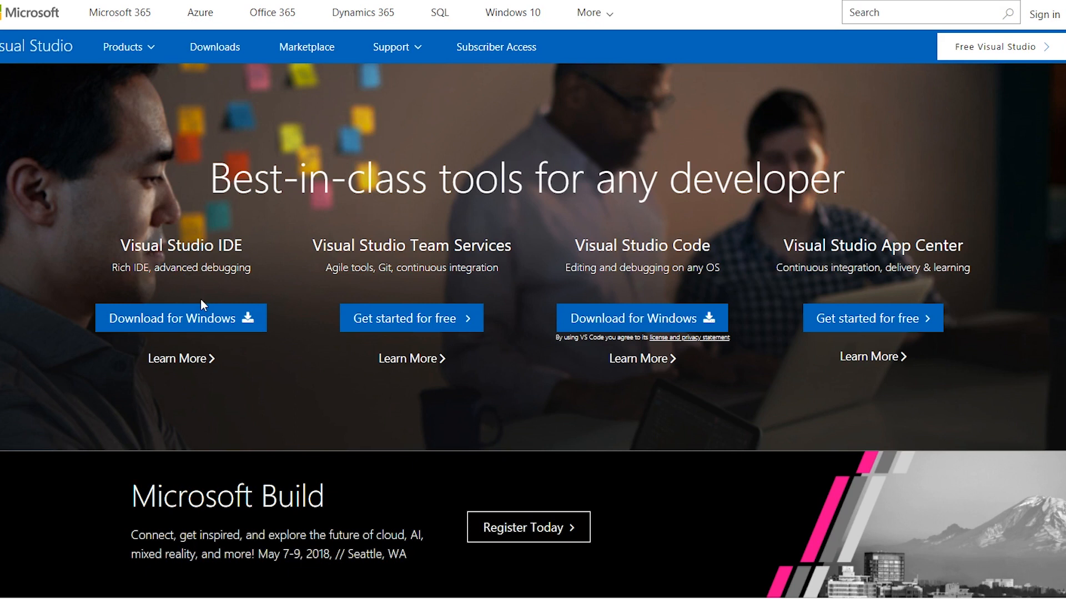
pyautogui.click(181, 318)
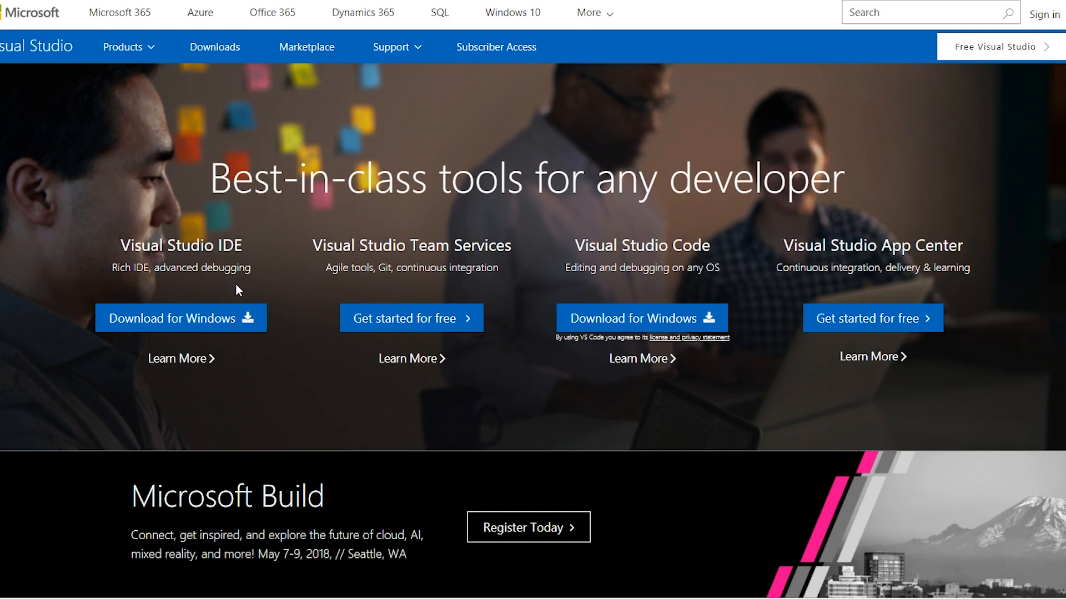
pyautogui.click(180, 317)
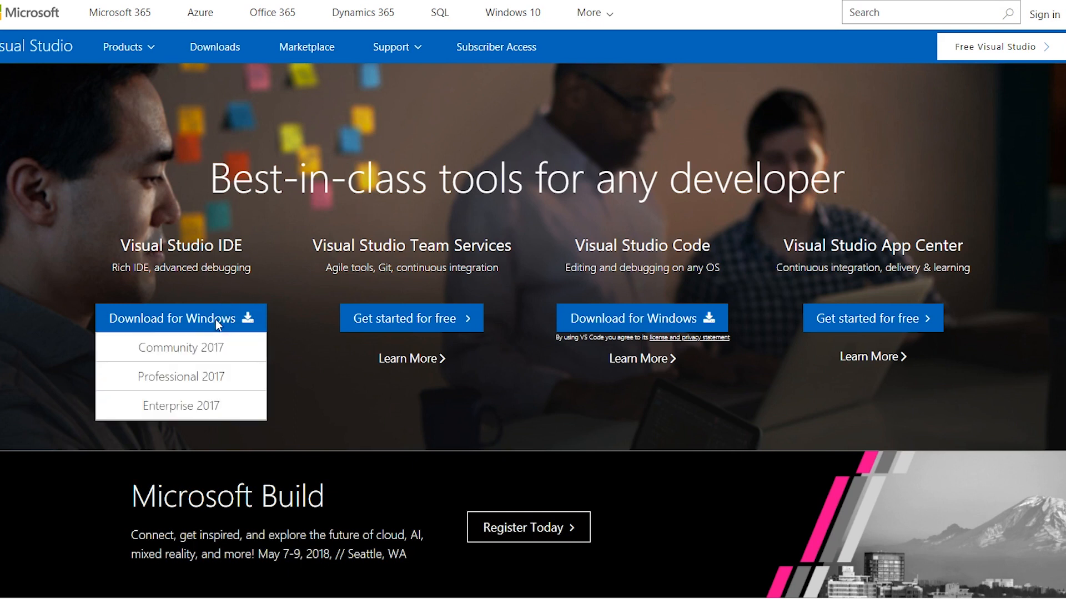
pyautogui.moveTo(179, 347)
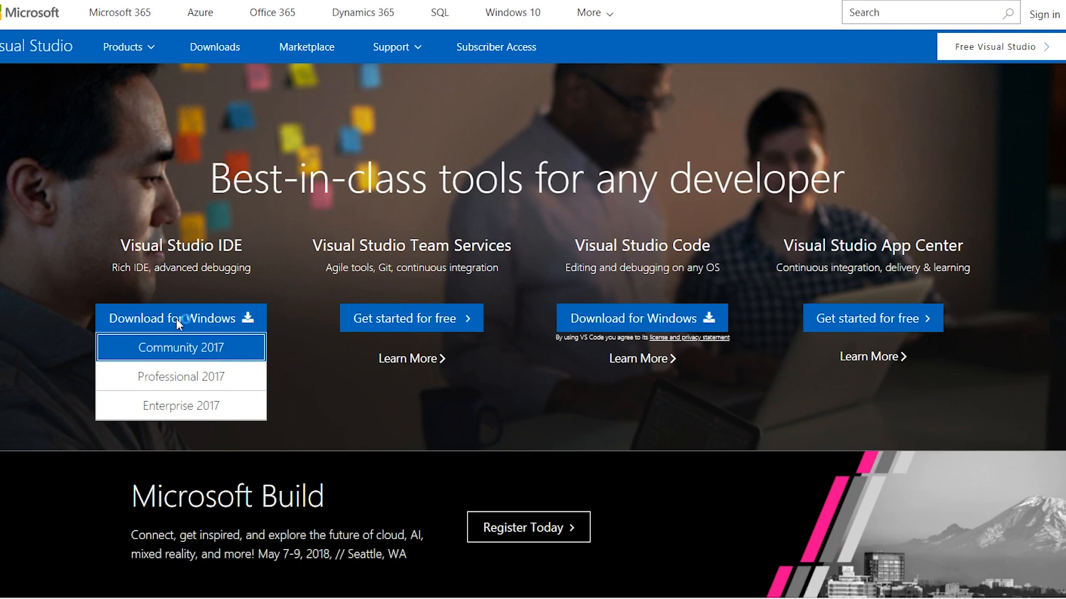
# Download Visual Studio Community 2017 from the Download for Windows list
pyautogui.click(180, 348)
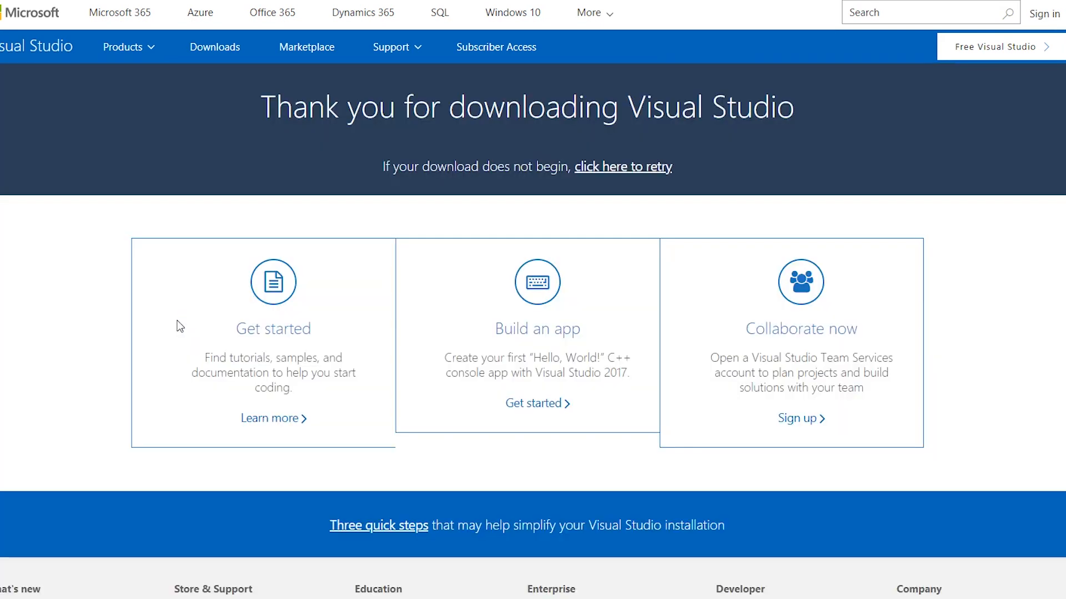
pyautogui.moveTo(177, 377)
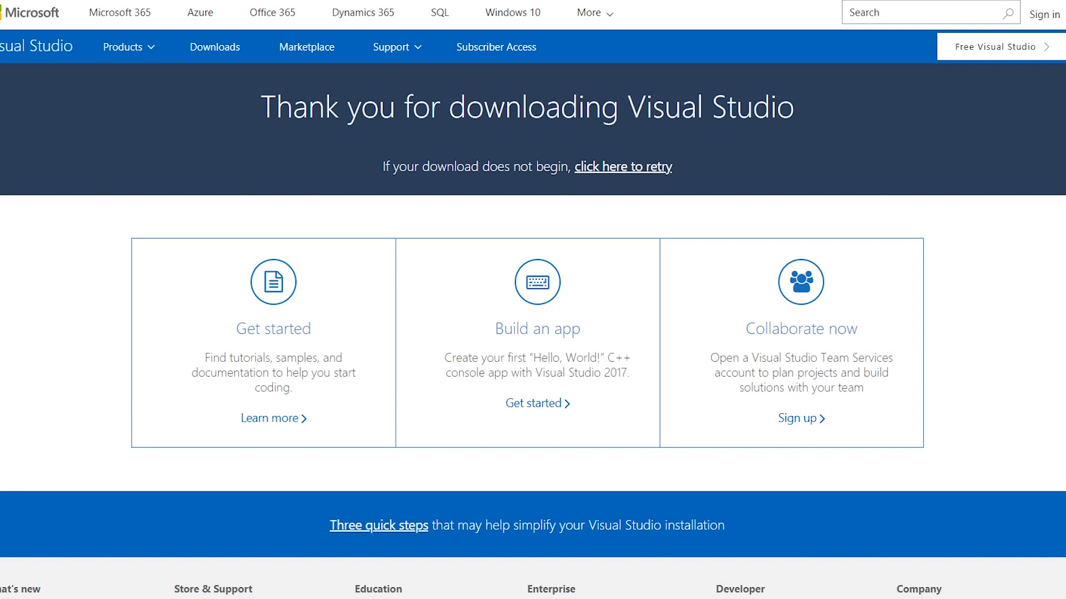
pyautogui.moveTo(82, 470)
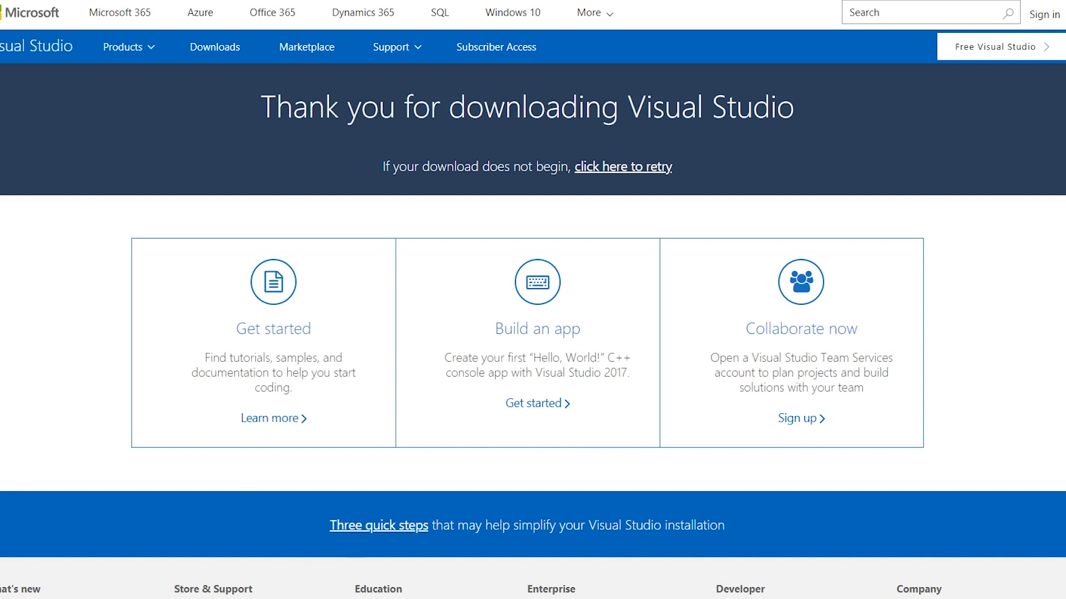
pyautogui.moveTo(455, 493)
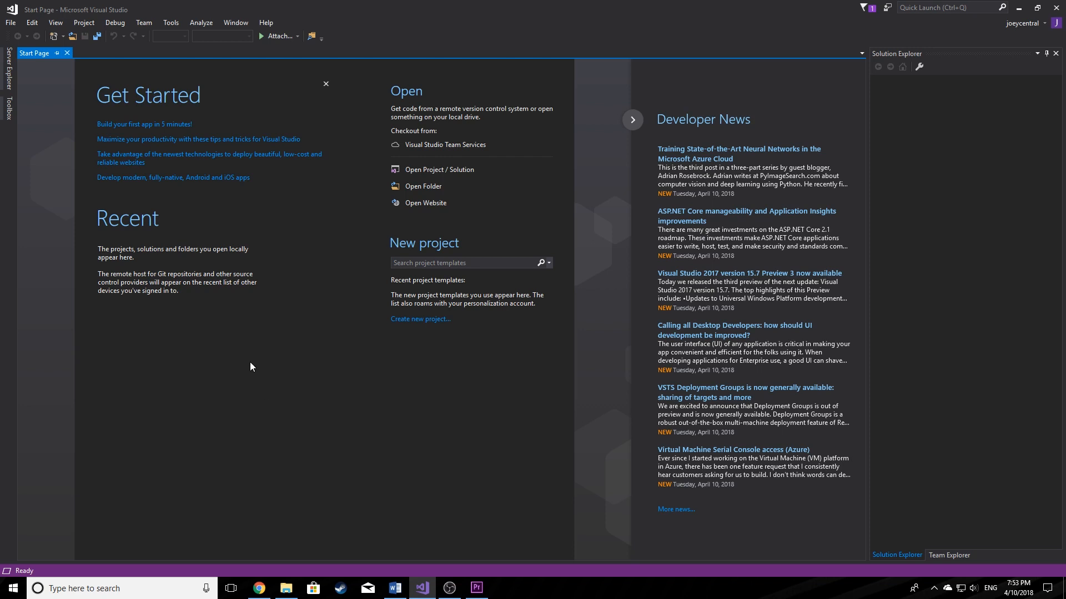
pyautogui.moveTo(299, 375)
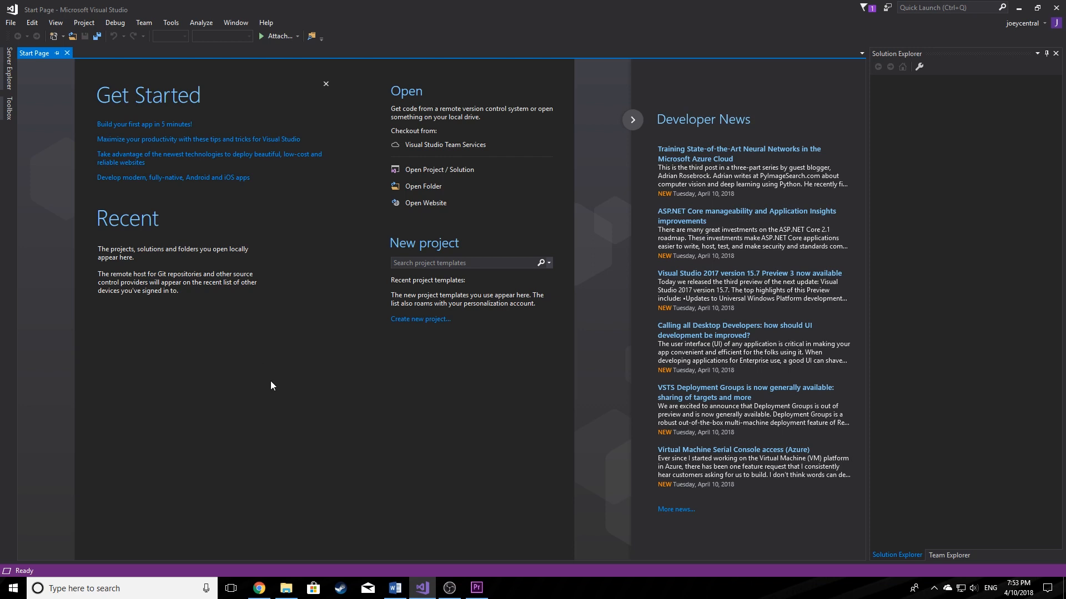
pyautogui.moveTo(257, 324)
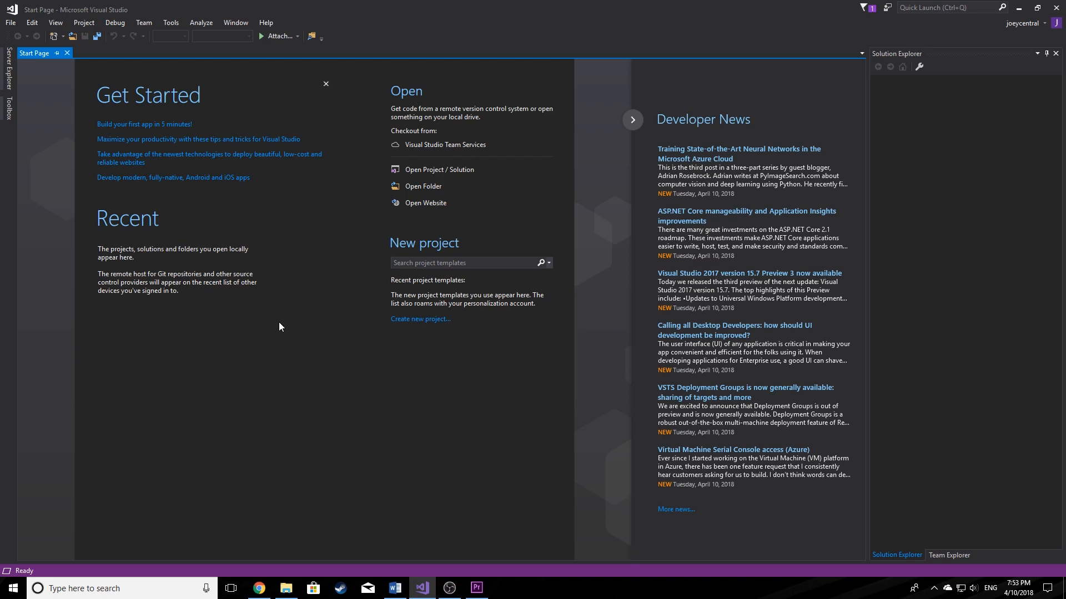
pyautogui.moveTo(49, 160)
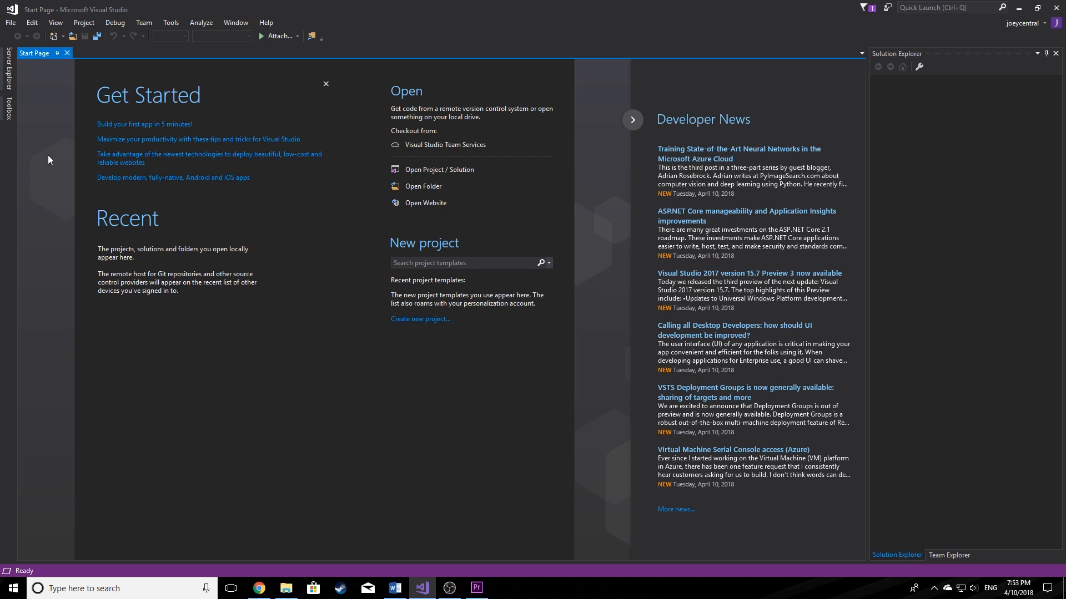
# Start a new project and browse Installed > Visual C++ > Windows Desktop templates
pyautogui.click(10, 23)
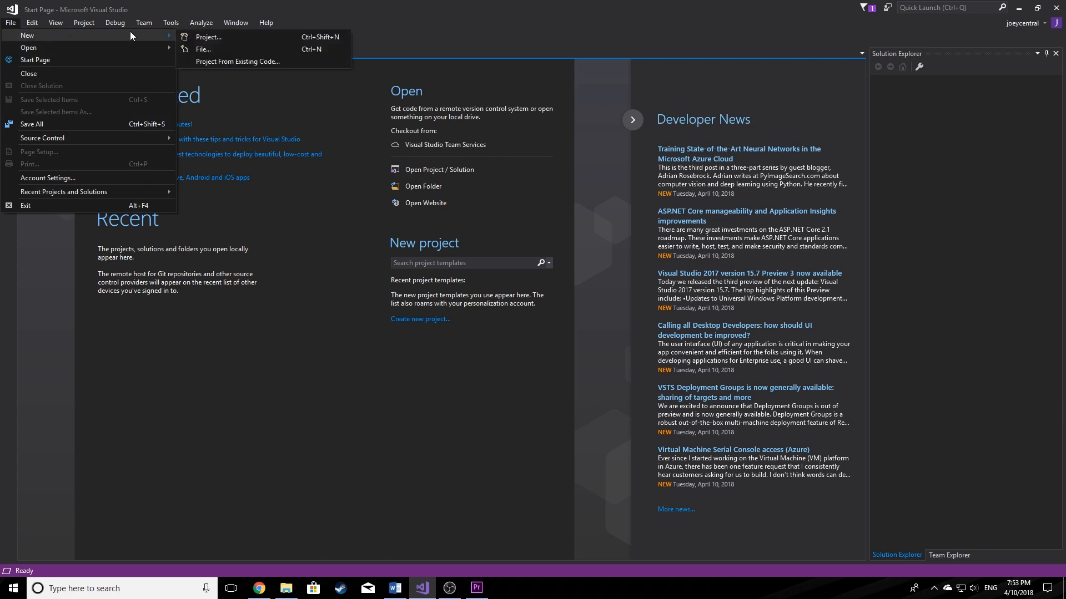
pyautogui.moveTo(209, 37)
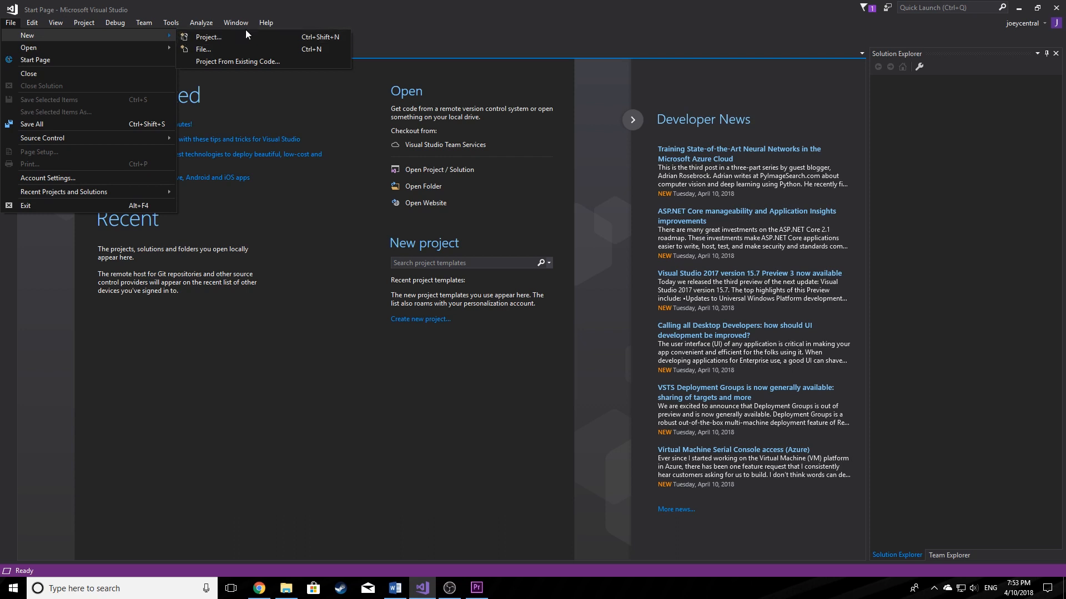
pyautogui.click(371, 344)
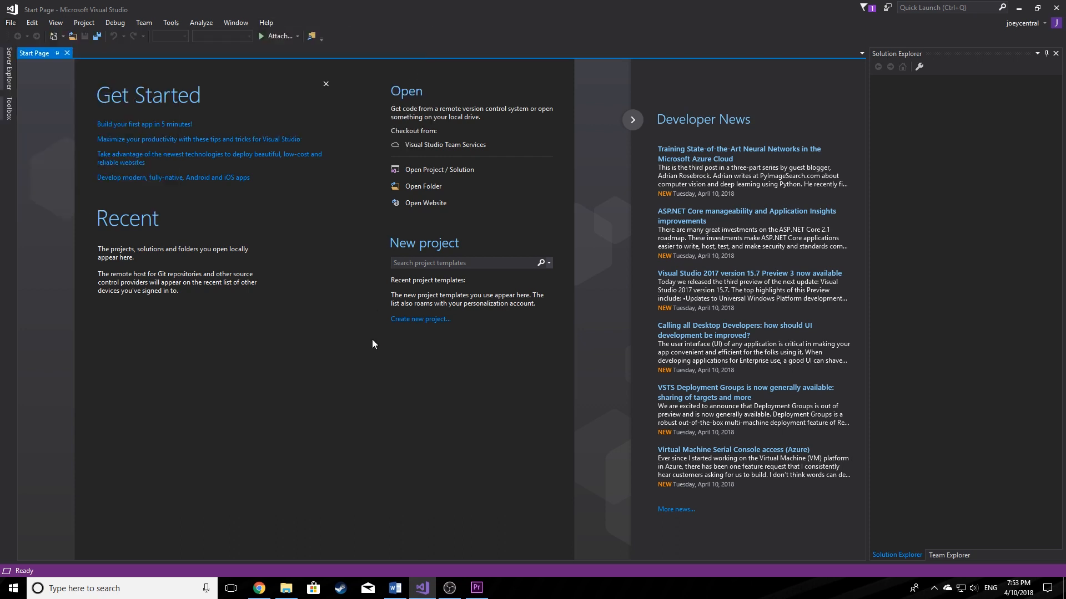
pyautogui.click(420, 319)
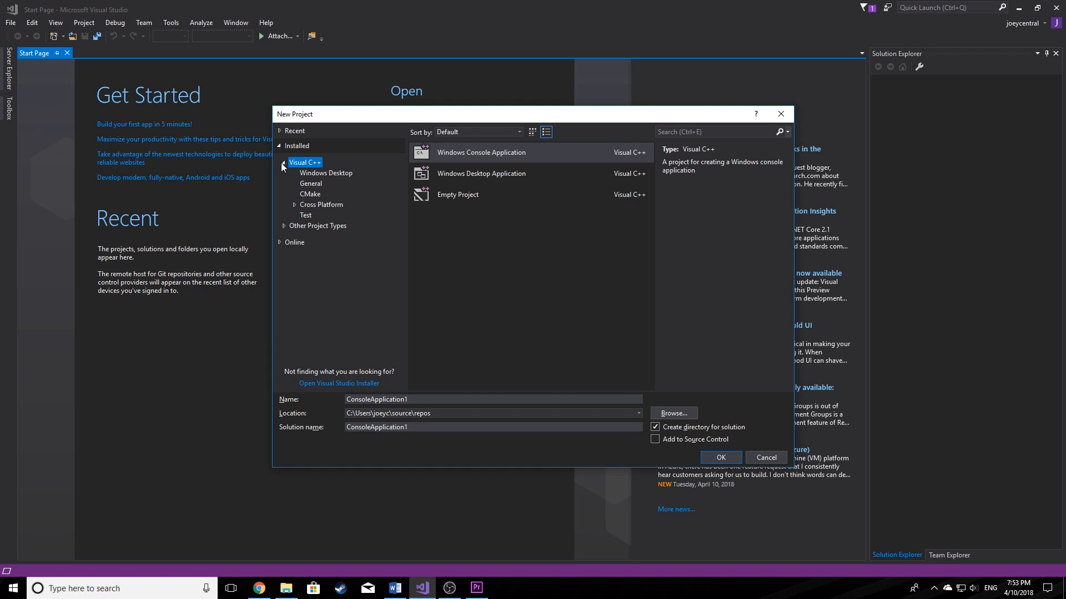
pyautogui.click(279, 163)
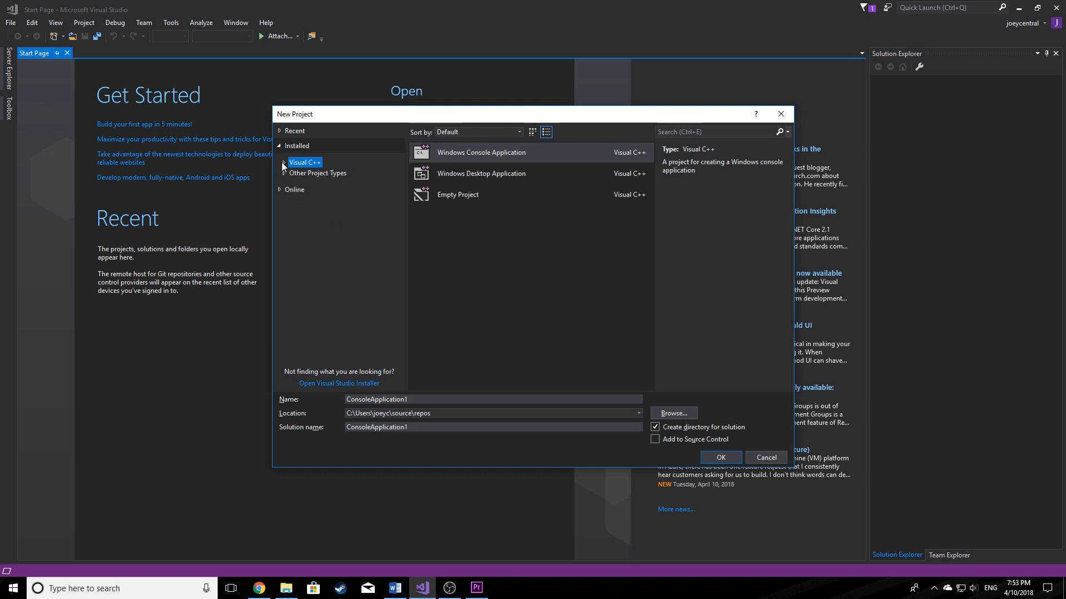
pyautogui.click(295, 145)
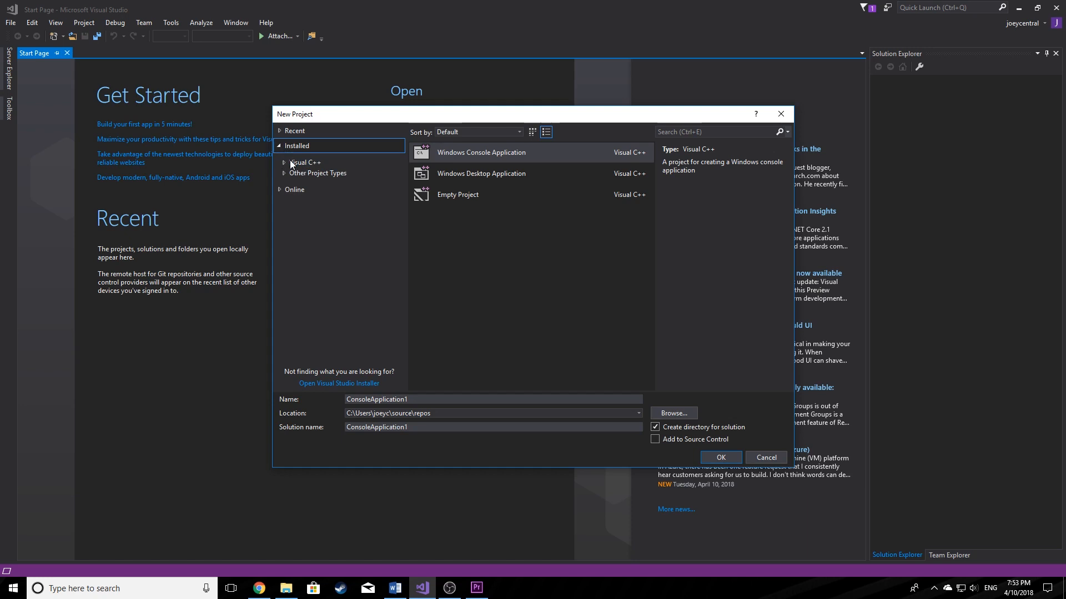
pyautogui.moveTo(293, 163)
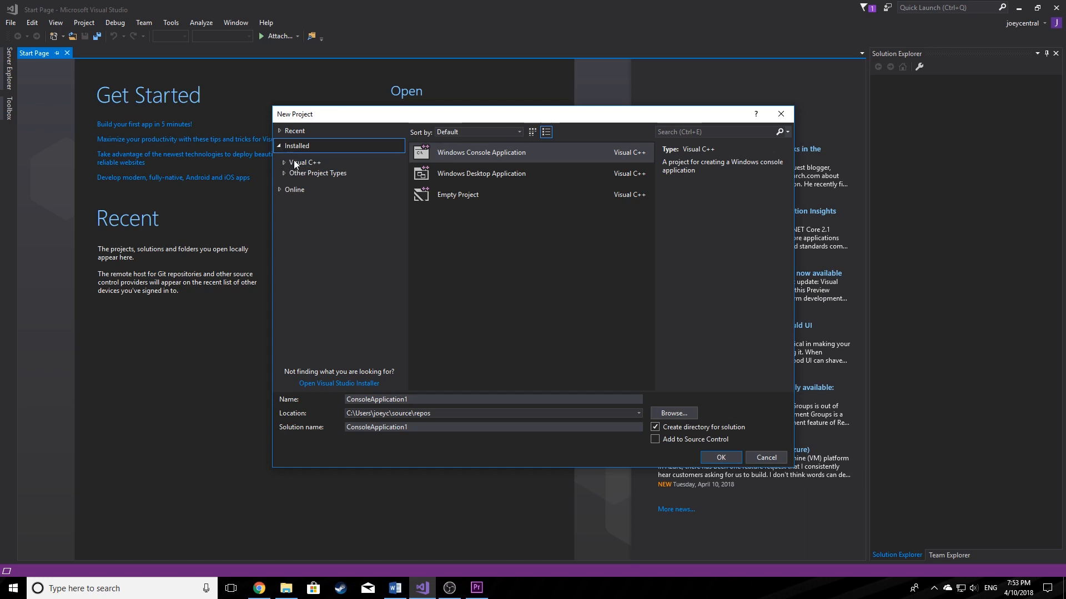
pyautogui.click(305, 163)
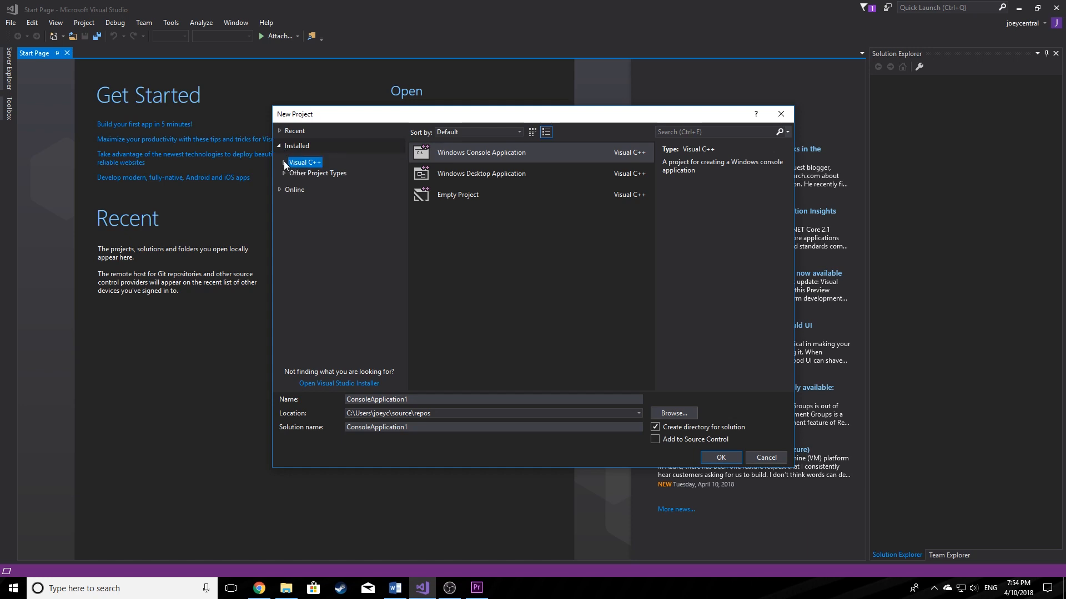
pyautogui.click(278, 162)
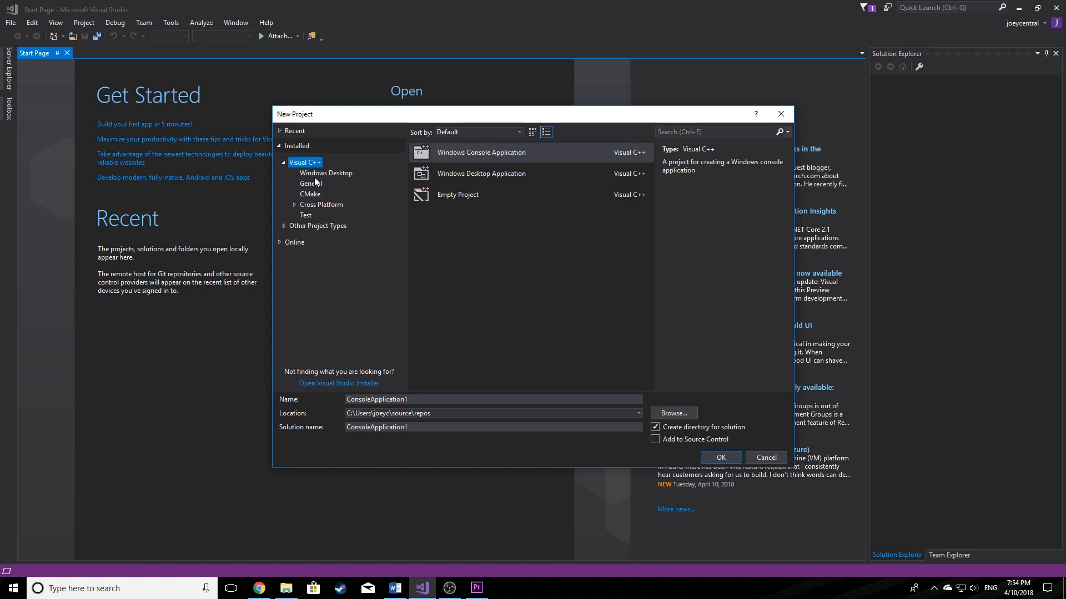
pyautogui.click(326, 172)
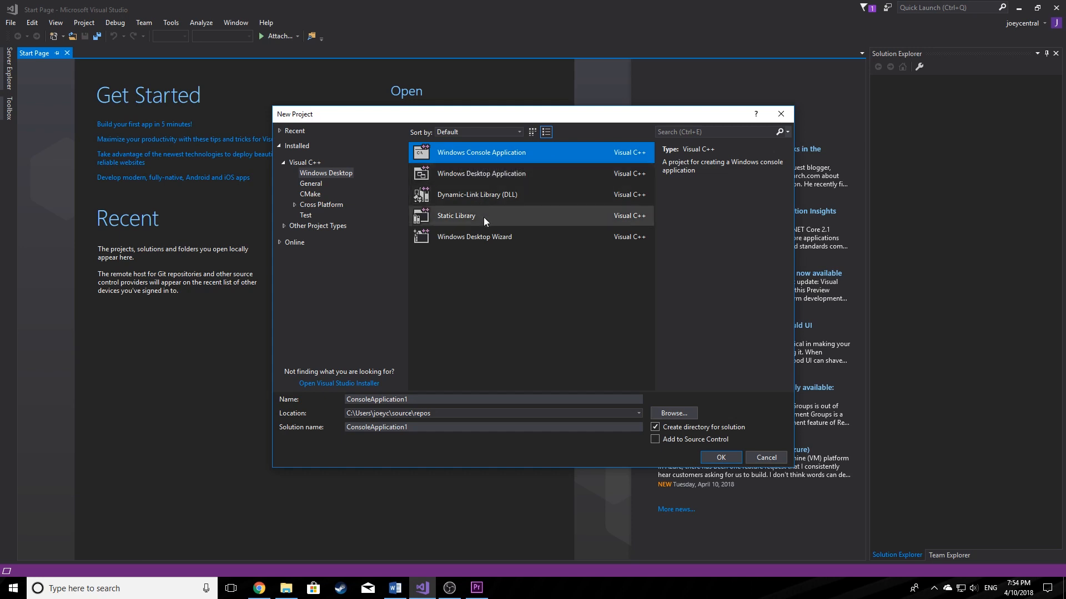
pyautogui.moveTo(495, 243)
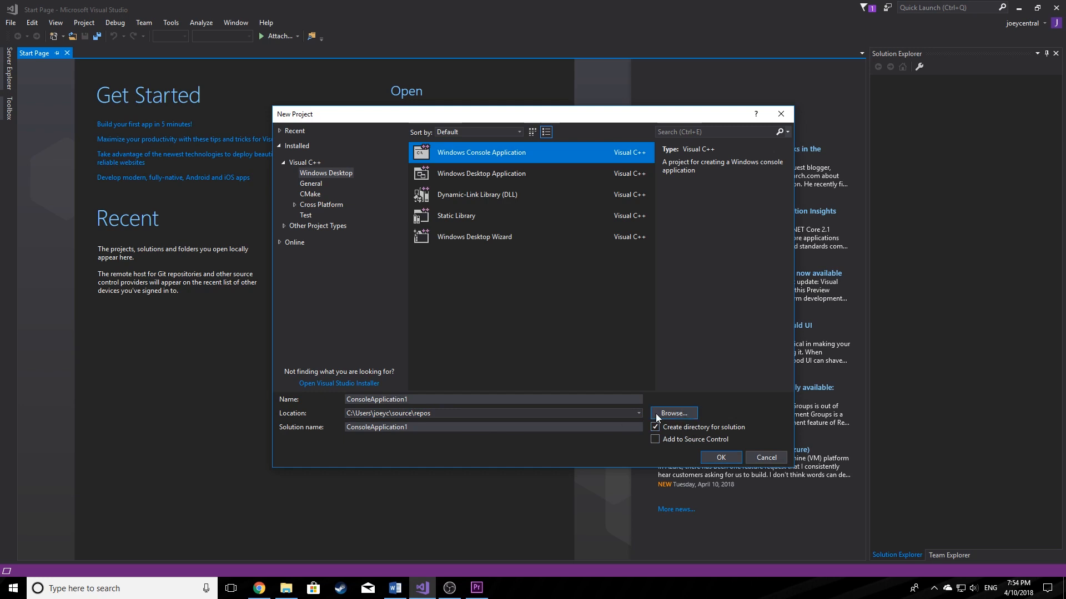
# Browse to D:\Youtube Programming Tutorial Series and select it as the project folder
pyautogui.click(672, 413)
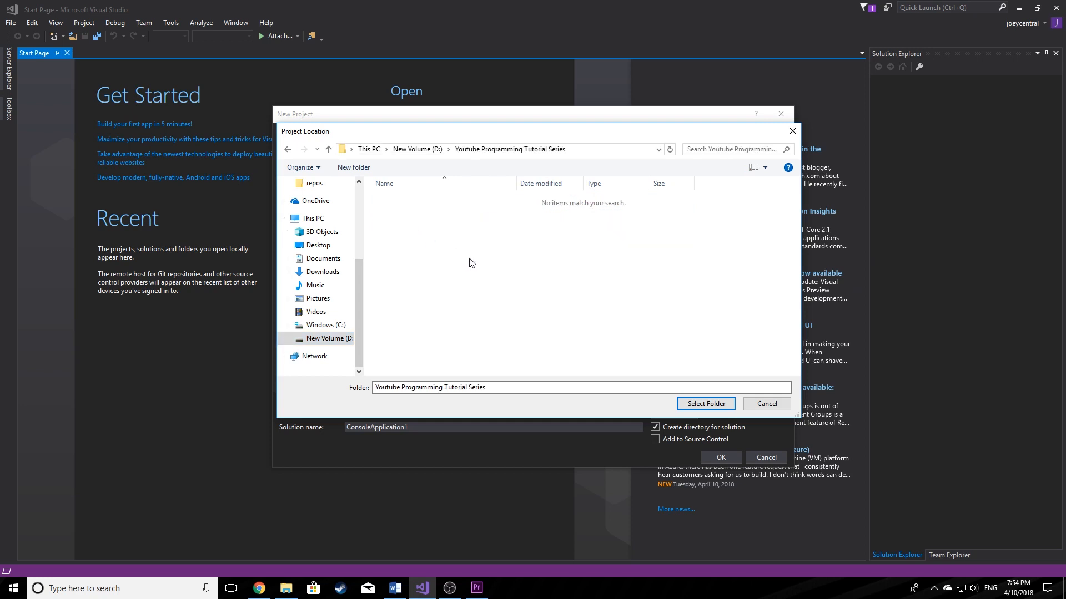
pyautogui.moveTo(600, 336)
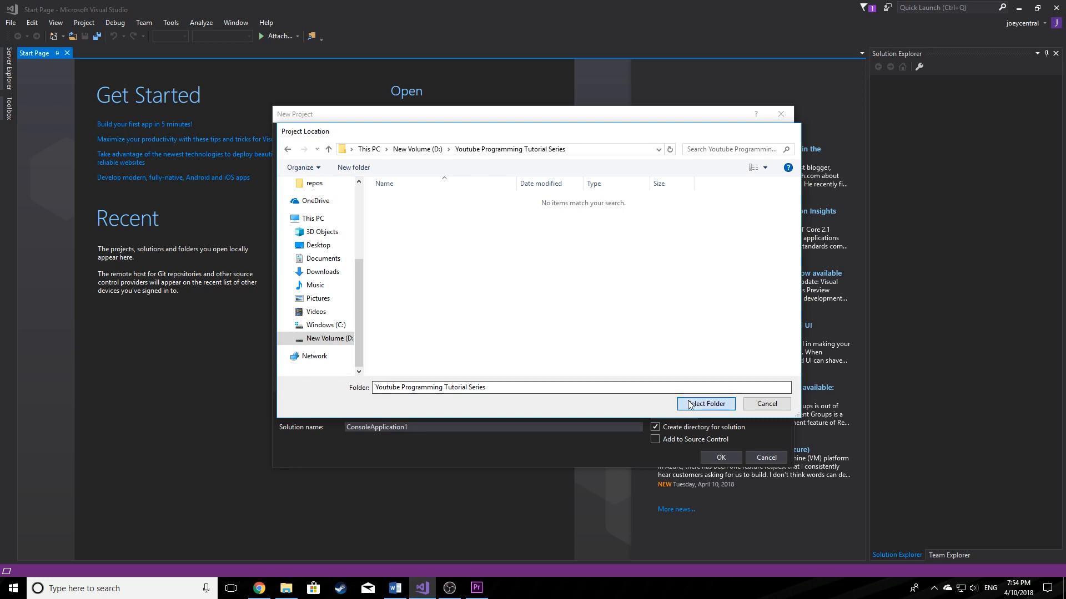
pyautogui.click(705, 404)
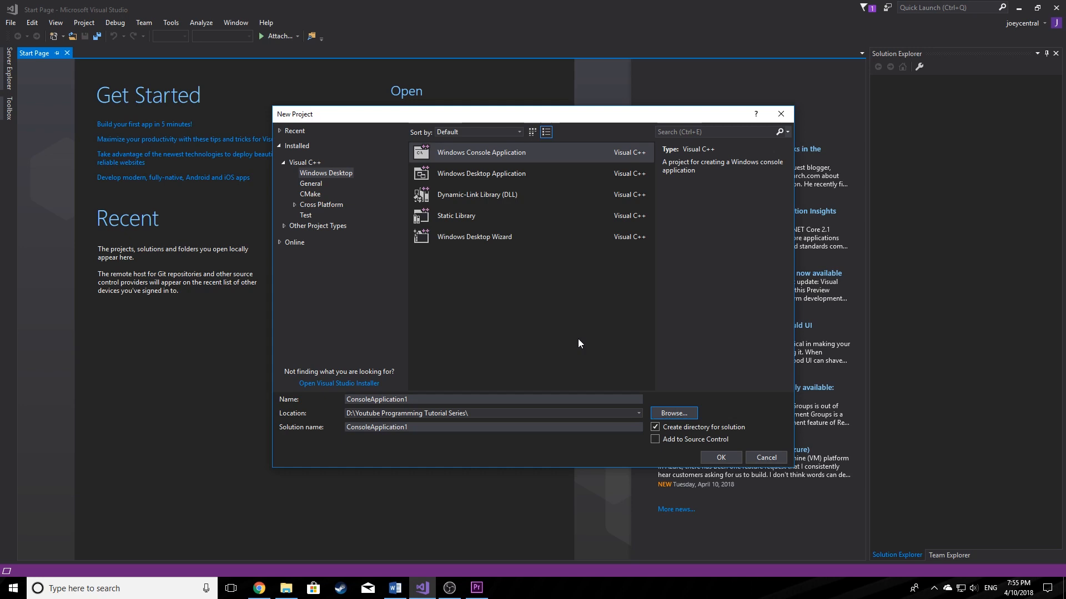
pyautogui.moveTo(746, 447)
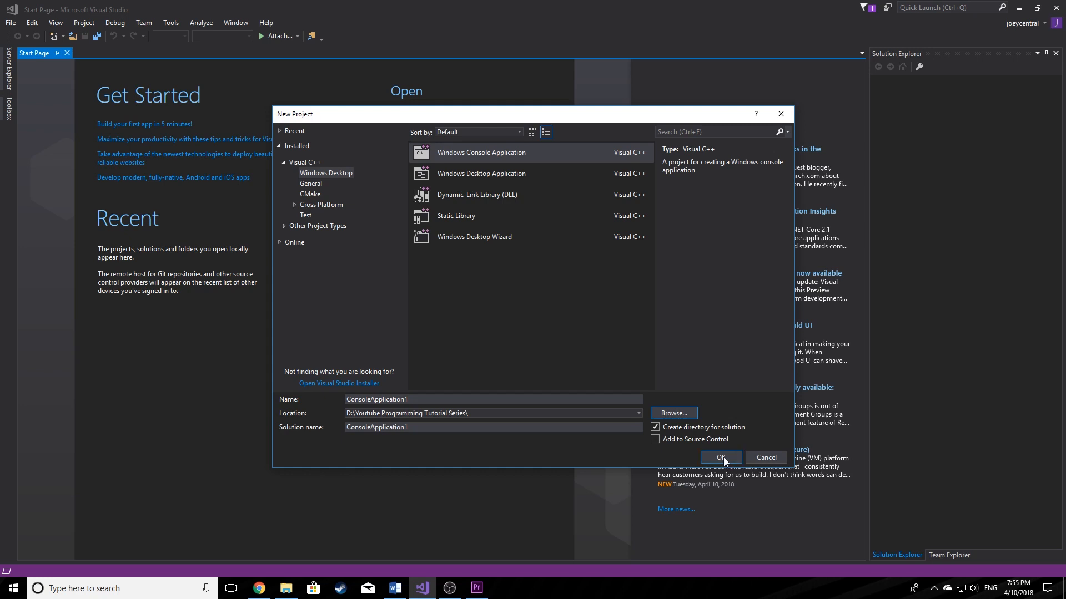
# Confirm the New Project dialog to generate ConsoleApplication1 with its main() source
pyautogui.click(719, 457)
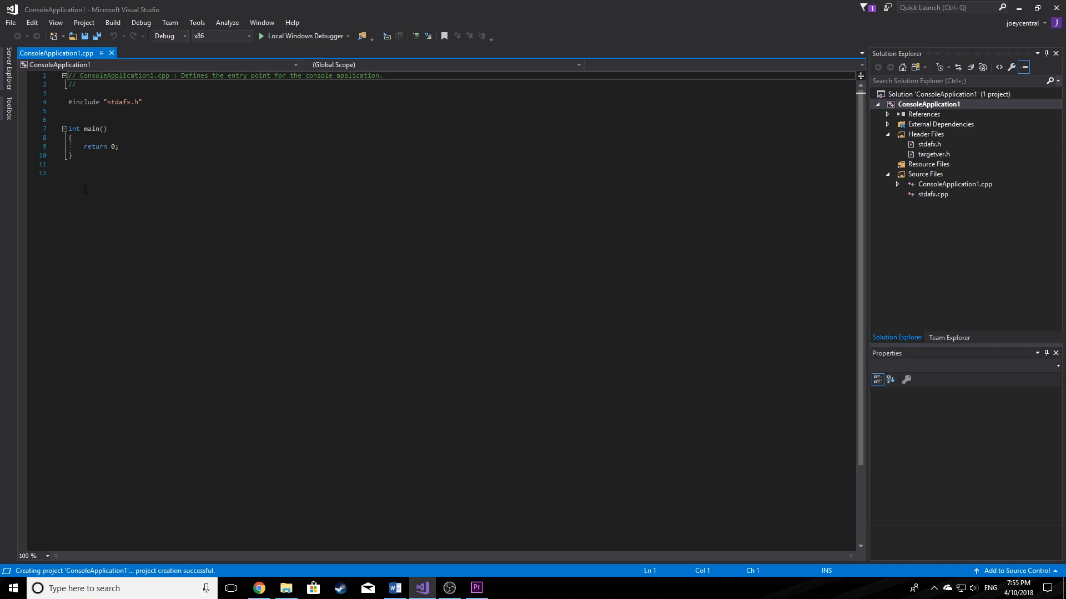
pyautogui.moveTo(751, 6)
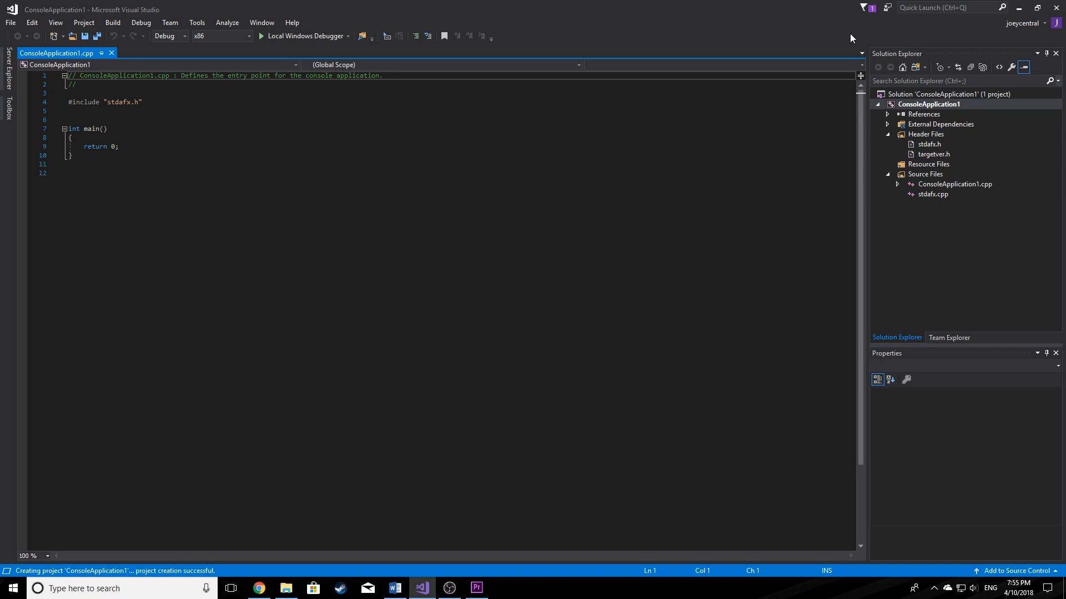
pyautogui.moveTo(847, 42)
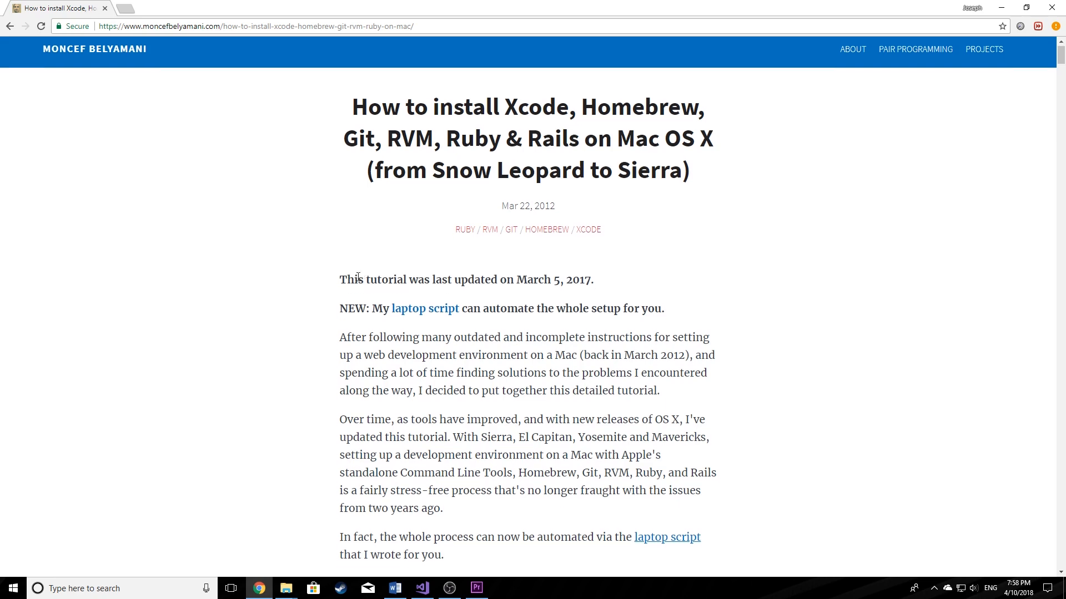
# Scroll the moncefbelyamani.com tutorial down to Step 1: Install the Command Line Tools
pyautogui.scroll(-3)
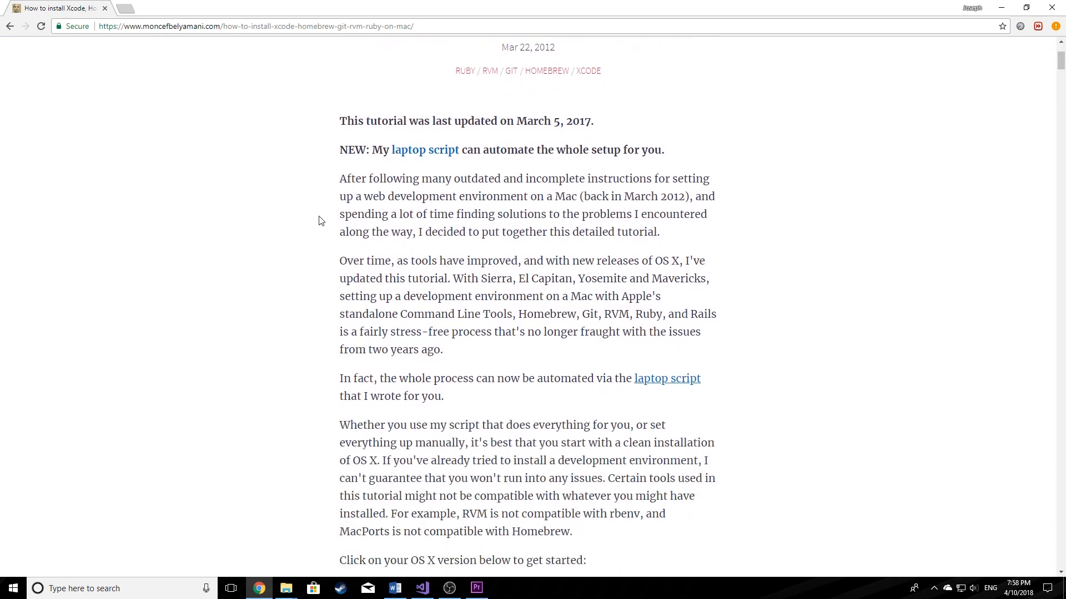
pyautogui.moveTo(221, 236)
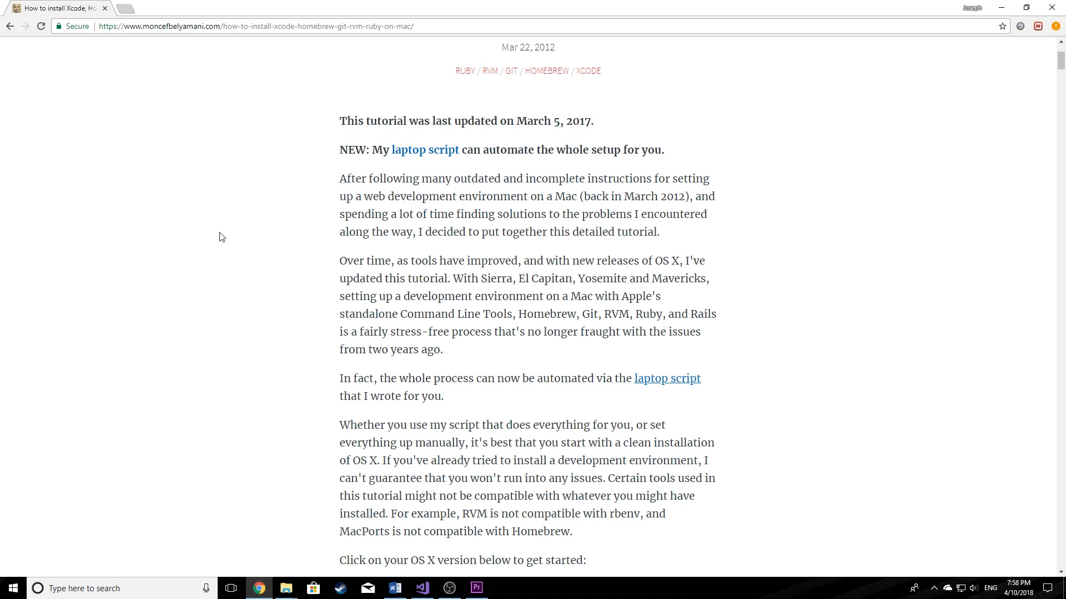
pyautogui.moveTo(208, 238)
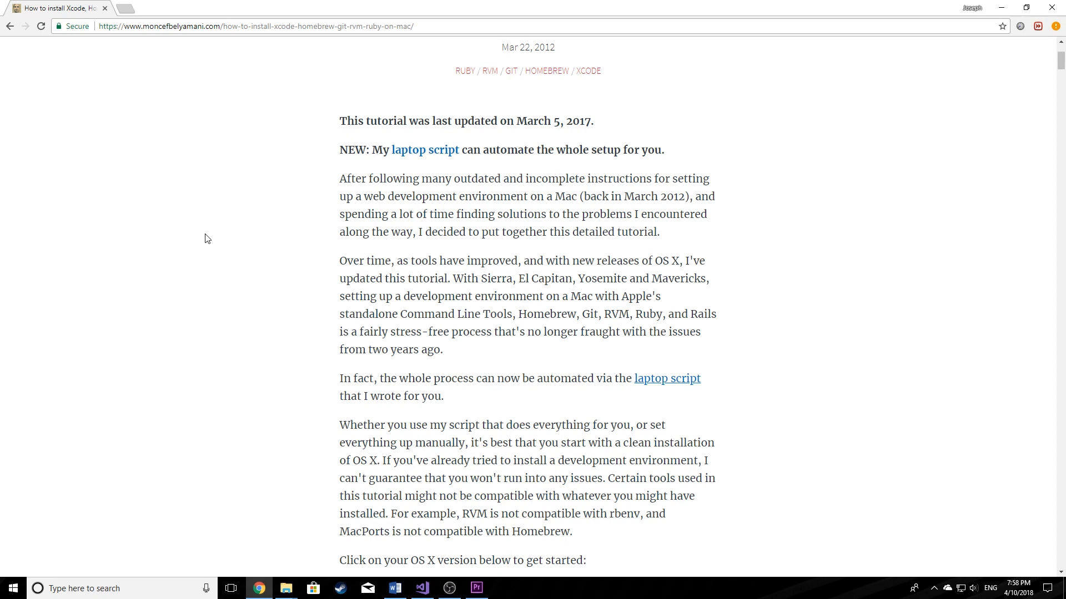
pyautogui.scroll(-3)
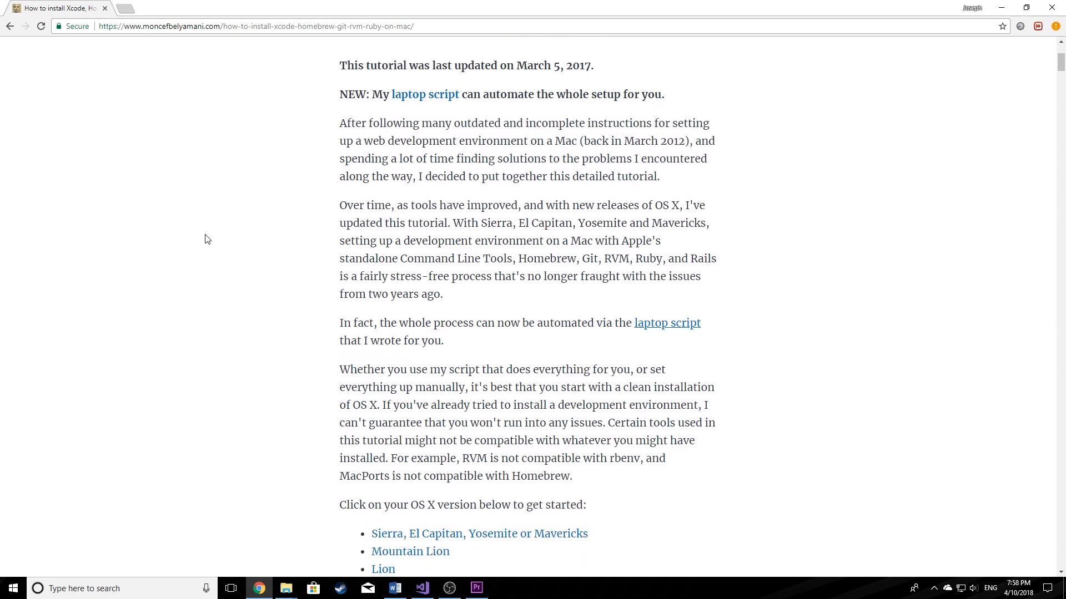
pyautogui.scroll(-3)
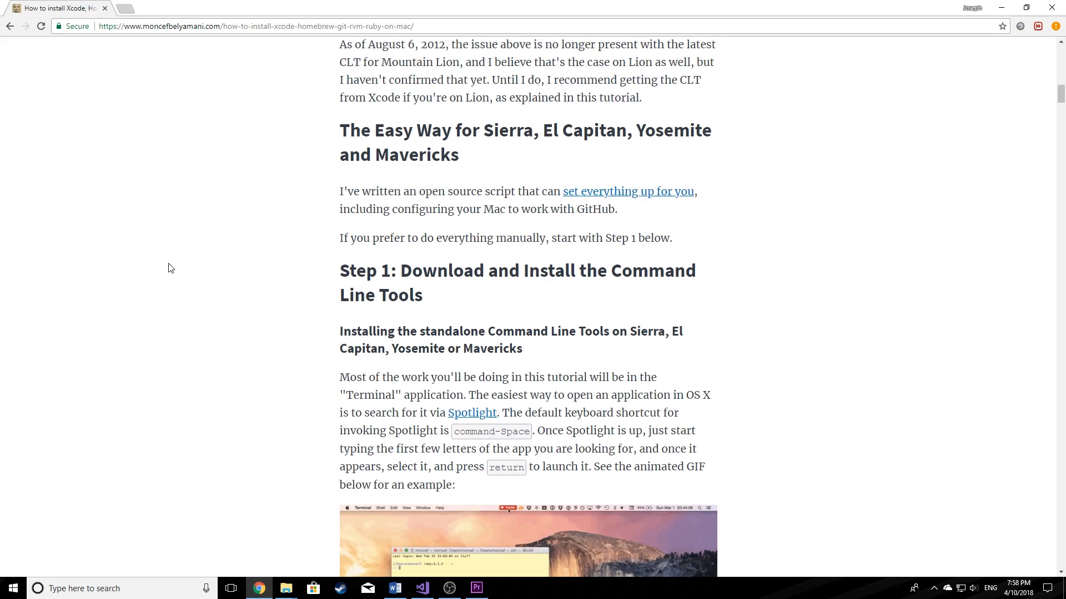
pyautogui.scroll(-3)
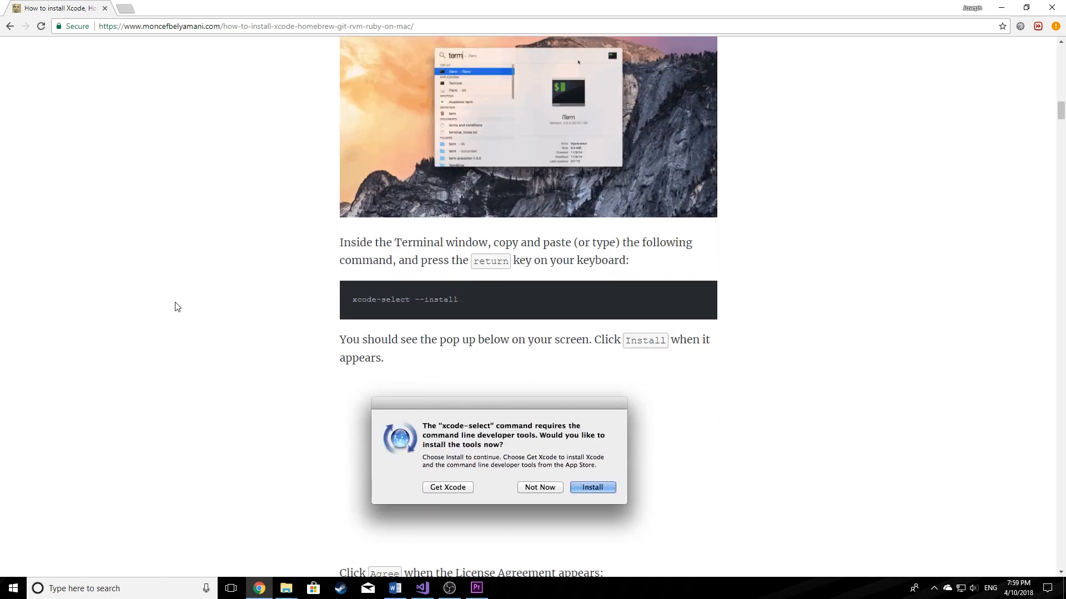
# Highlight the xcode-select --install command, then scroll to the install prompt and License Agreement
pyautogui.scroll(-3)
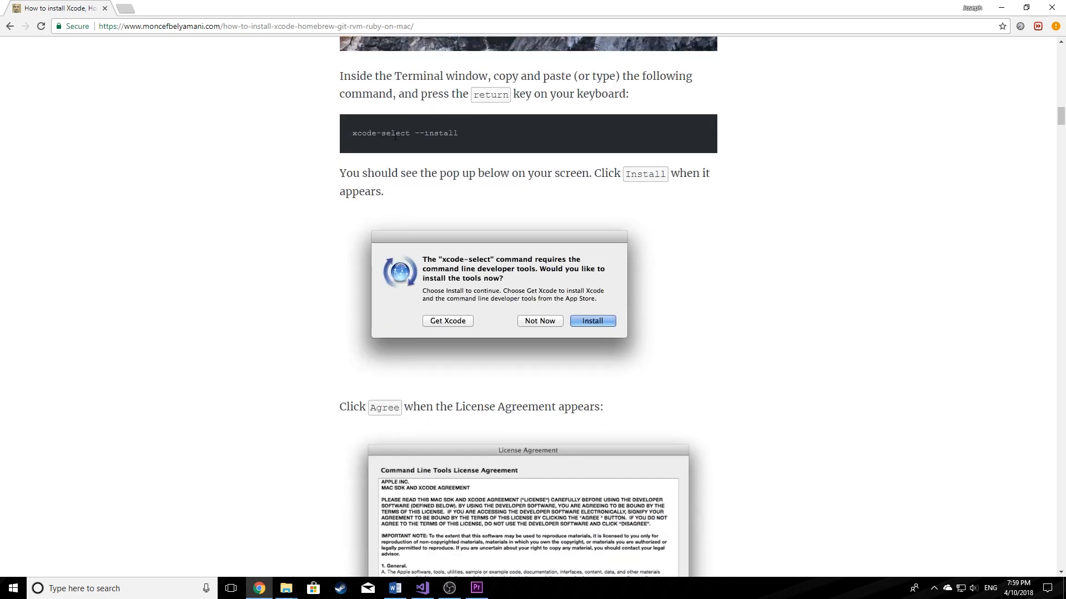
pyautogui.moveTo(330, 182)
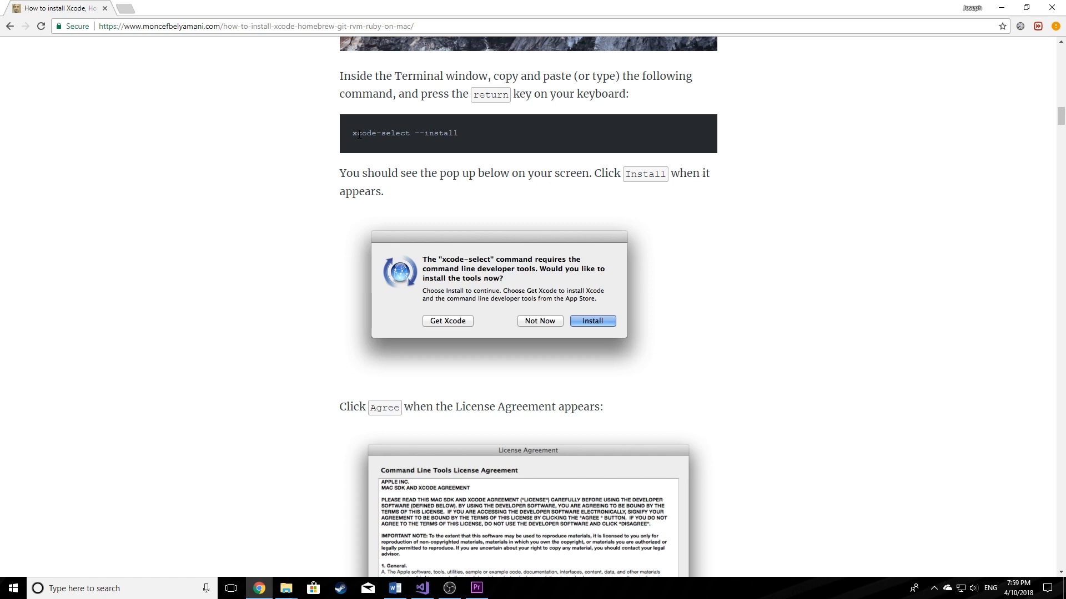
pyautogui.moveTo(363, 158)
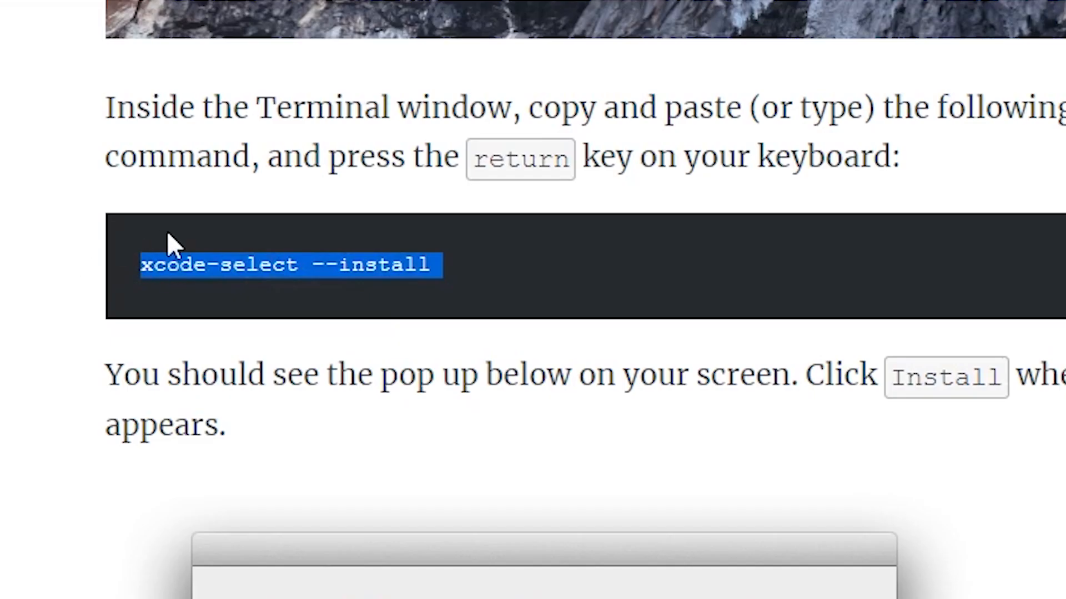
pyautogui.click(190, 265)
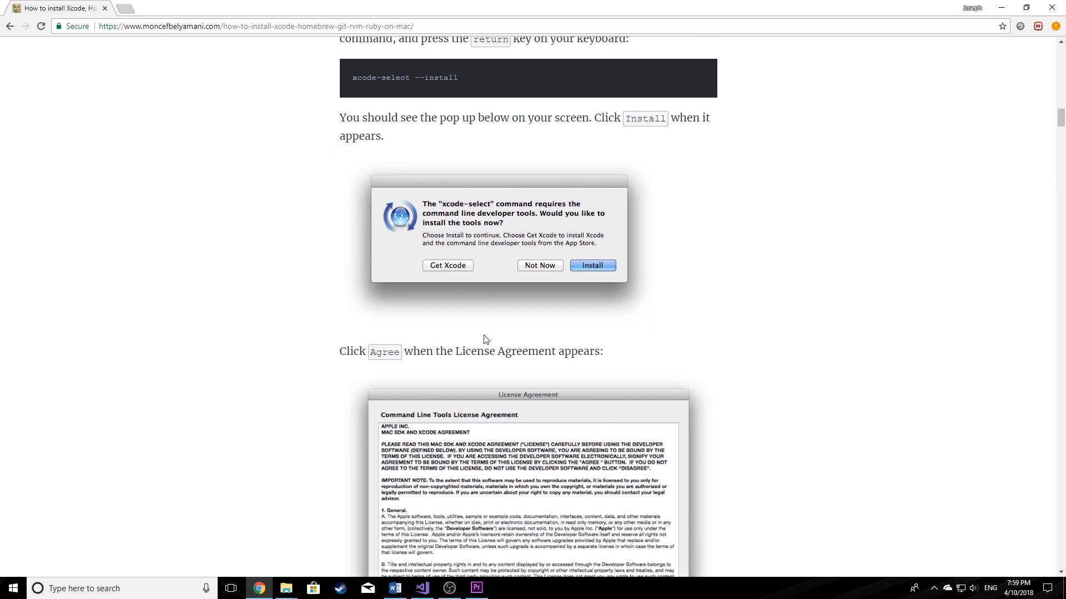
pyautogui.scroll(-3)
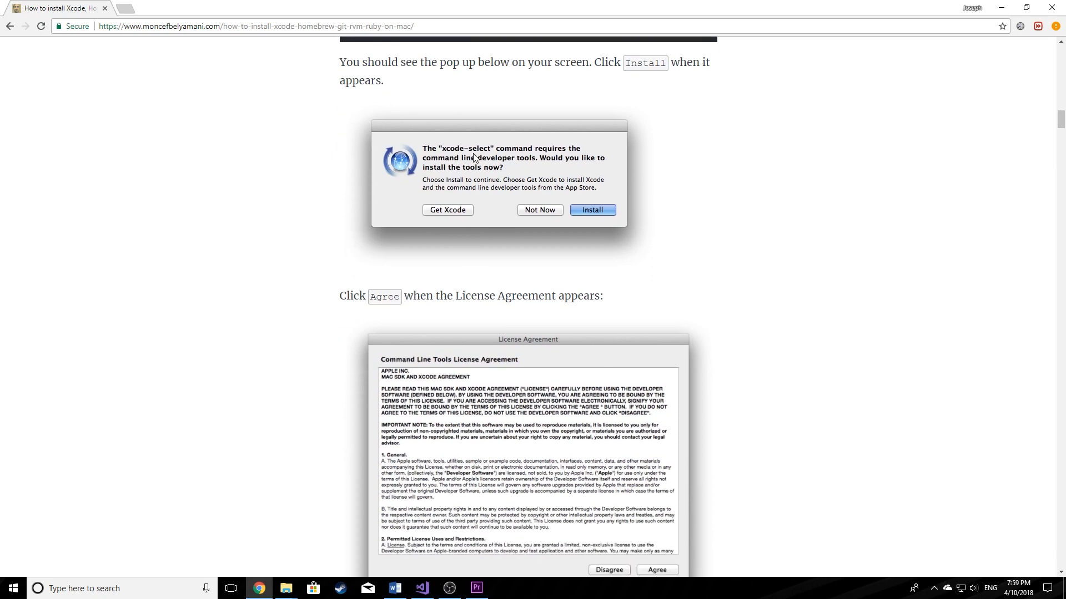
pyautogui.scroll(-3)
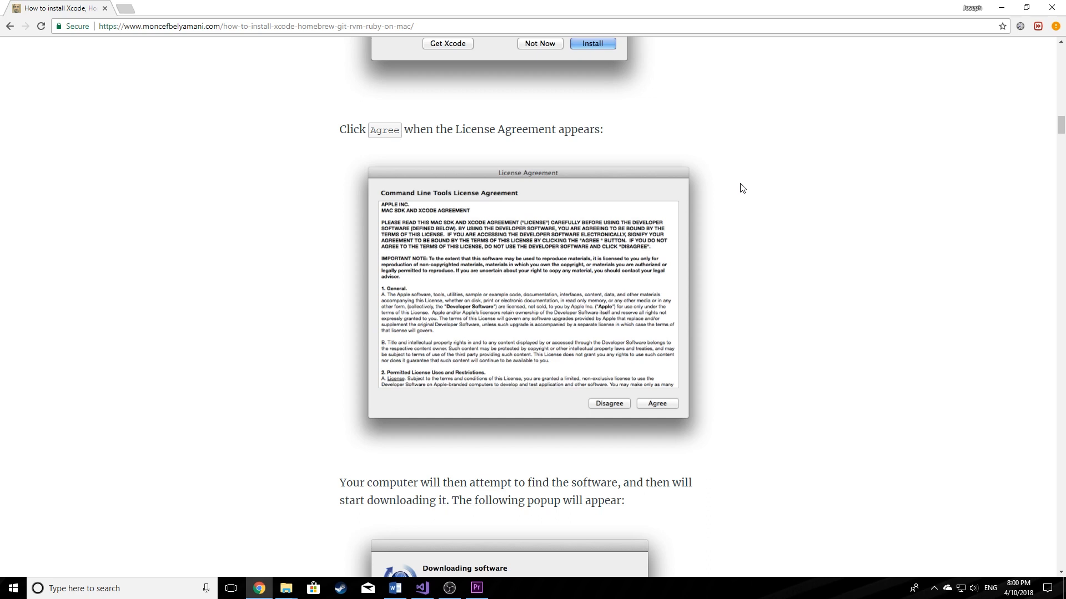
pyautogui.moveTo(778, 303)
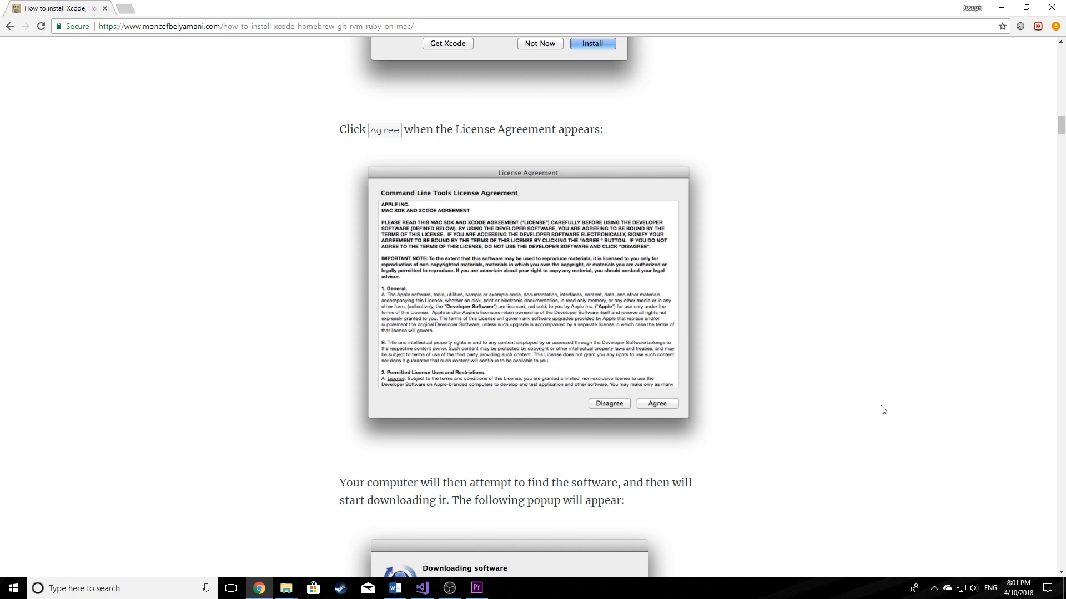
pyautogui.moveTo(880, 411)
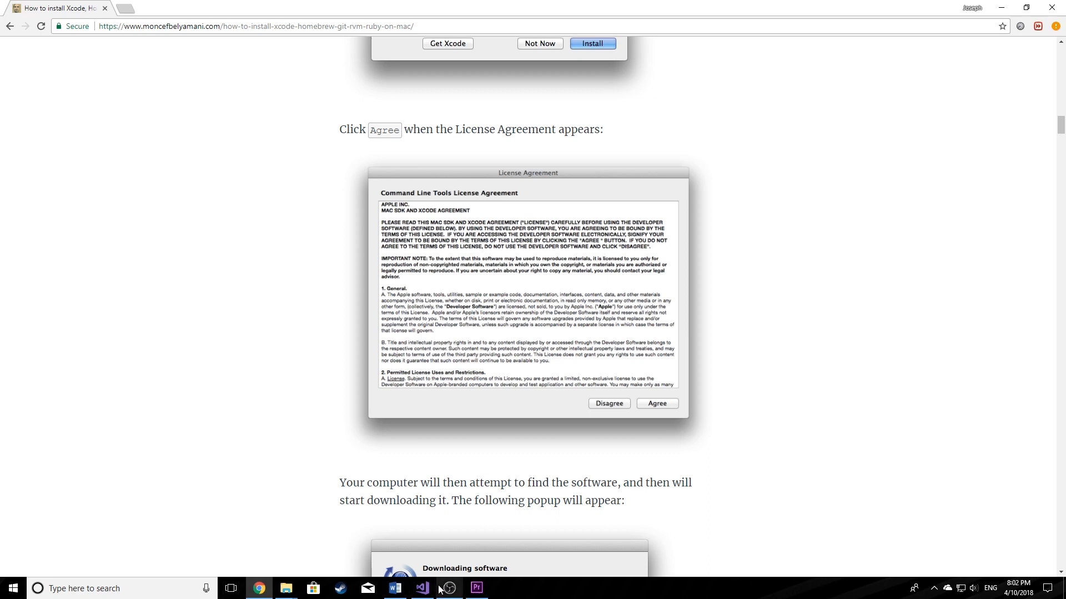
pyautogui.moveTo(748, 457)
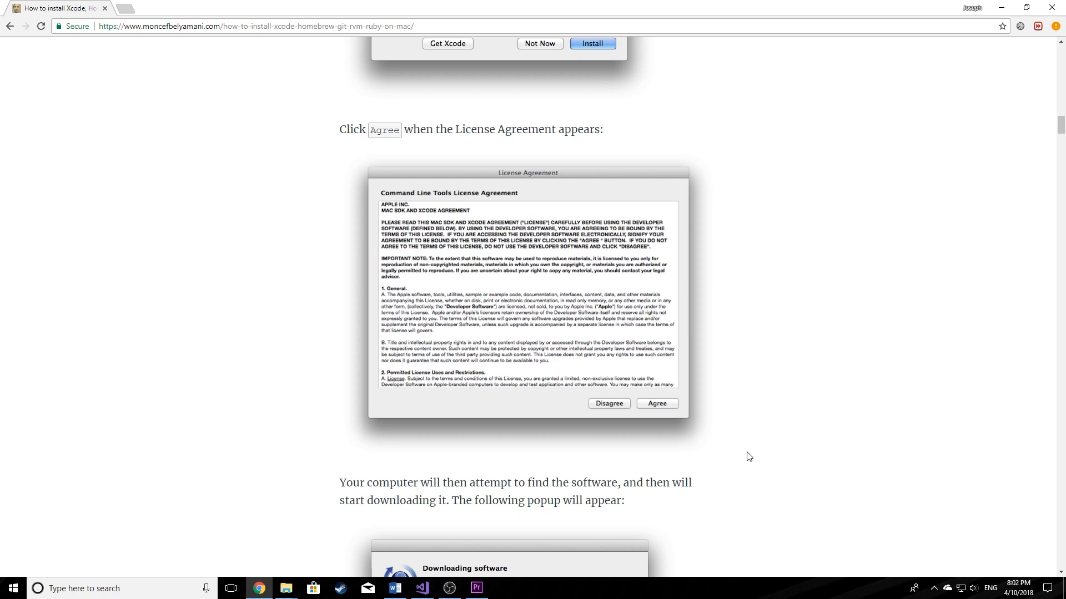